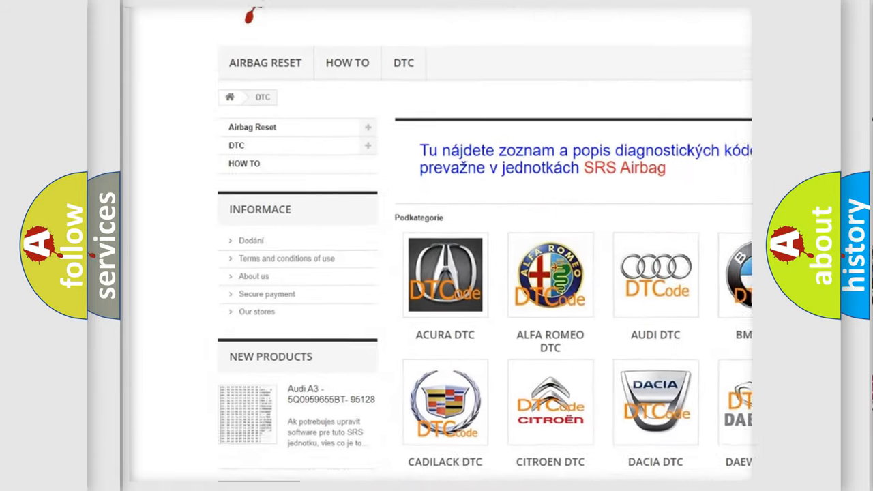
scroll("down", 3)
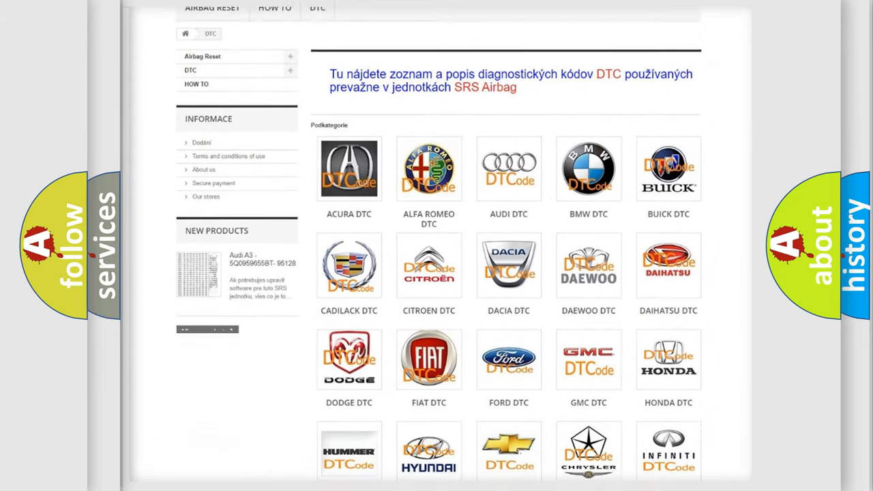
scroll("down", 3)
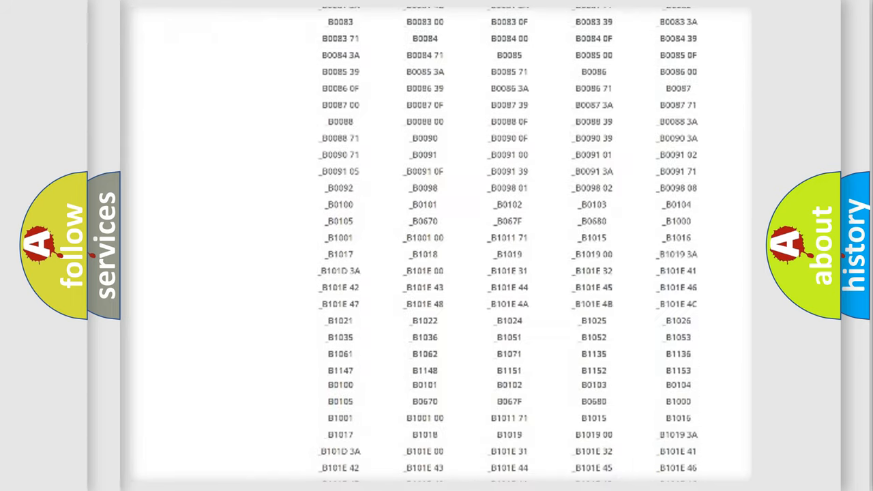
scroll("up", 3)
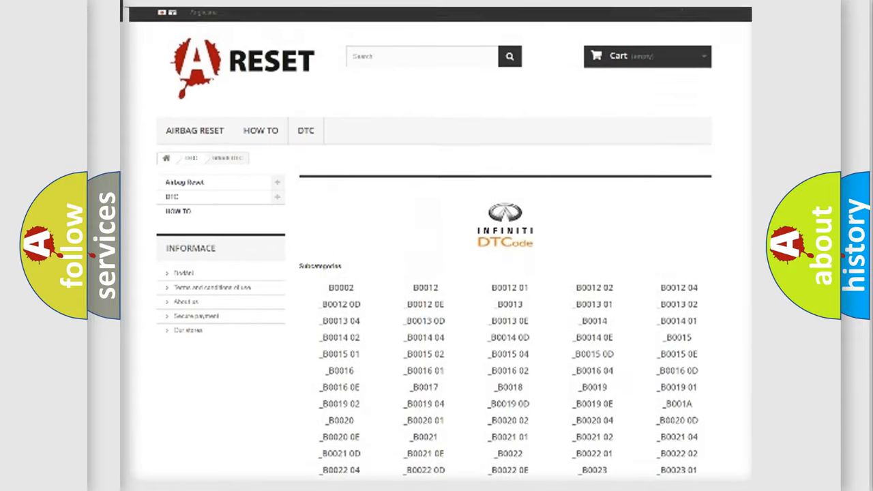